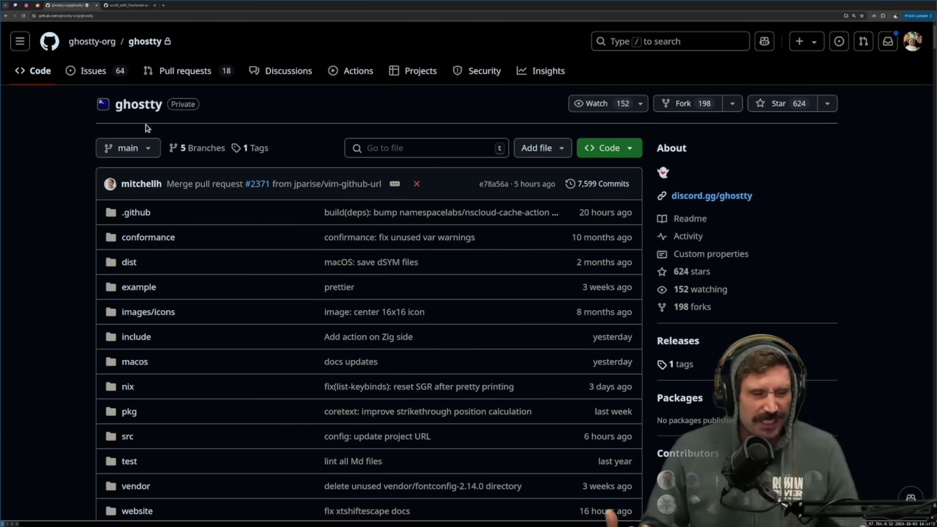
pyautogui.moveTo(277, 331)
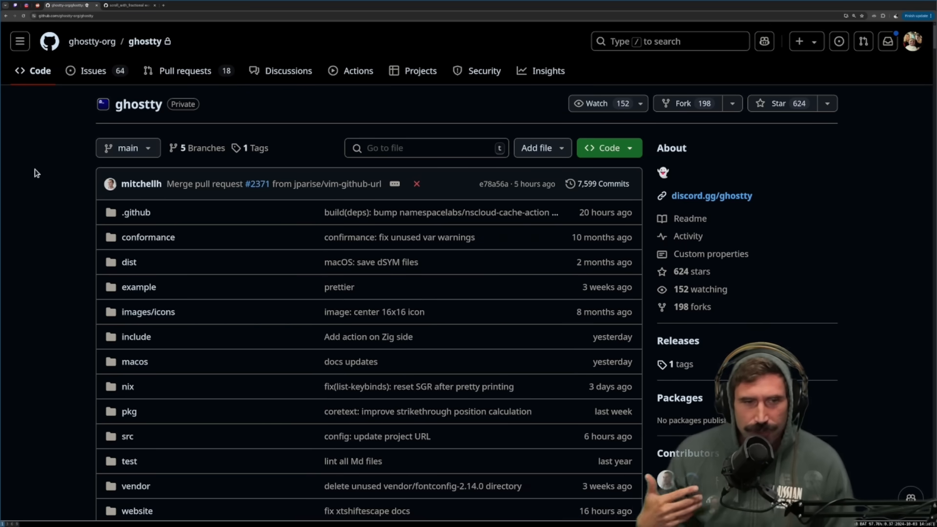
# Switch to the browser tab showing pull request #2375 on scroll_with_fractional.
pyautogui.click(126, 6)
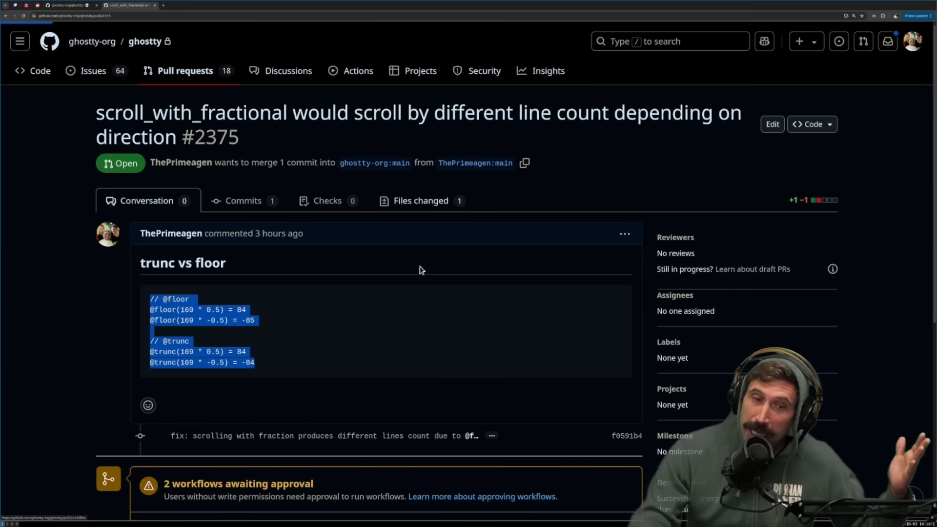
pyautogui.click(421, 200)
pyautogui.write('confcon')
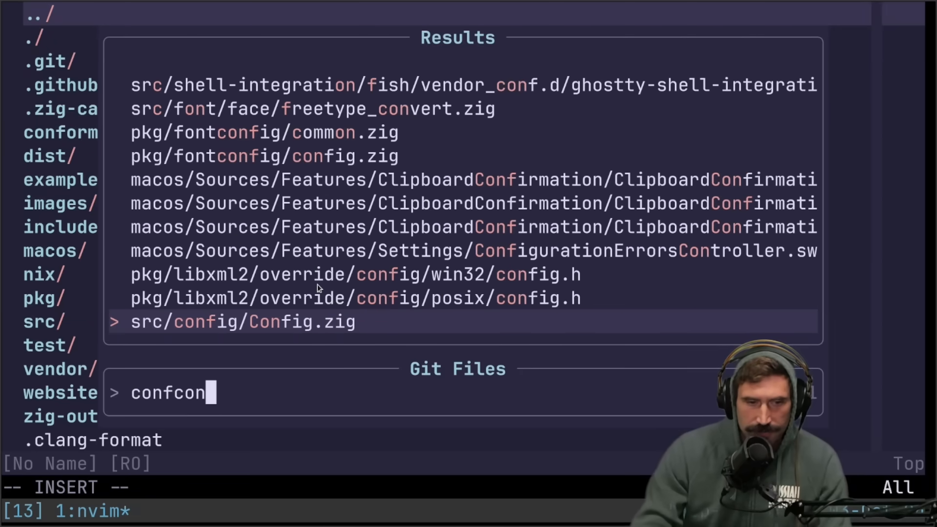
pyautogui.moveTo(306, 323)
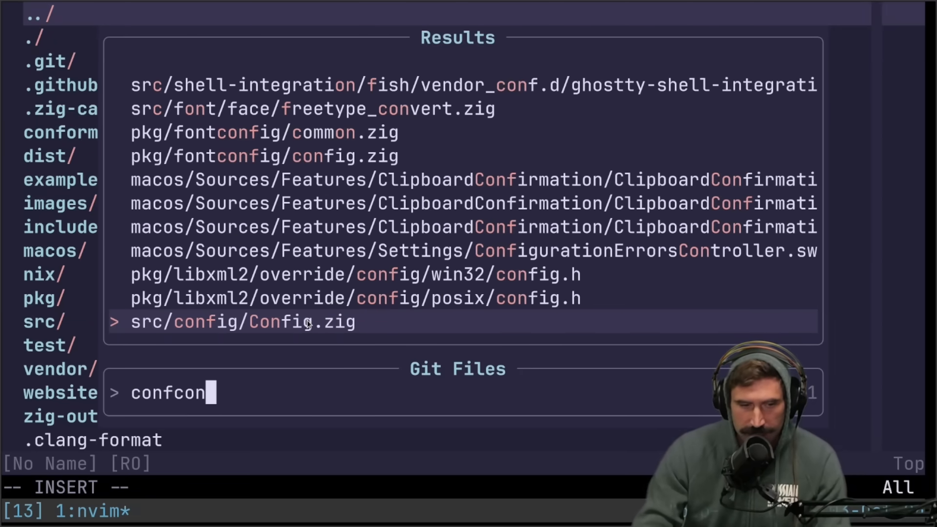
# Load src/config/Config.zig from Telescope and jump to the background color field via /background:.
pyautogui.press('Enter')
pyautogui.write('/')
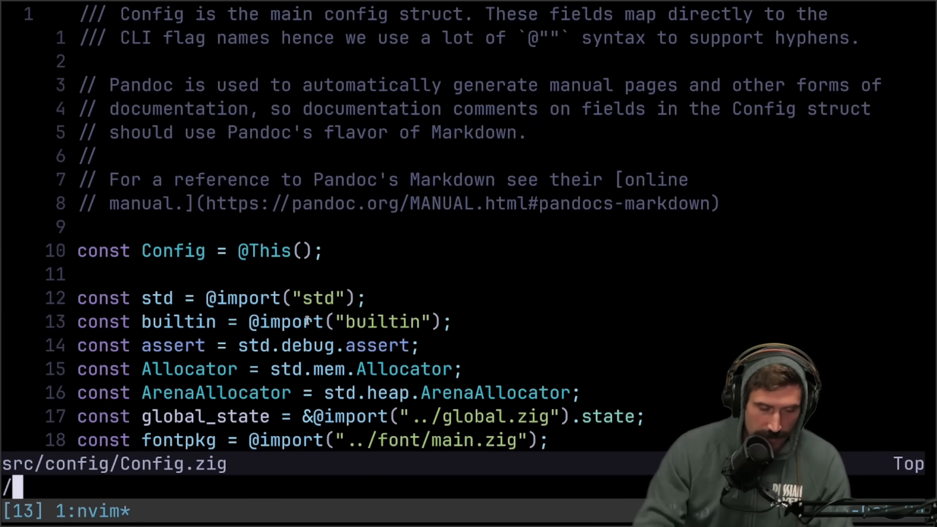
pyautogui.write('background:')
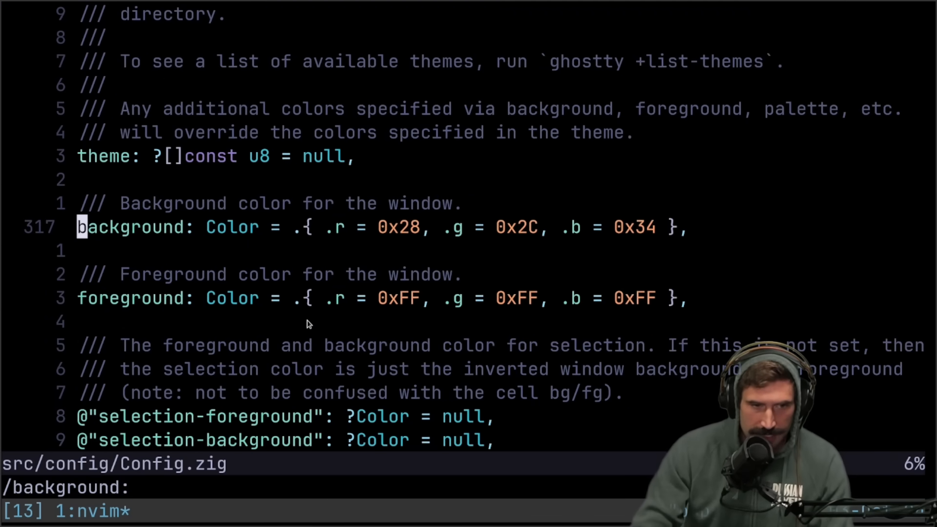
pyautogui.press('V')
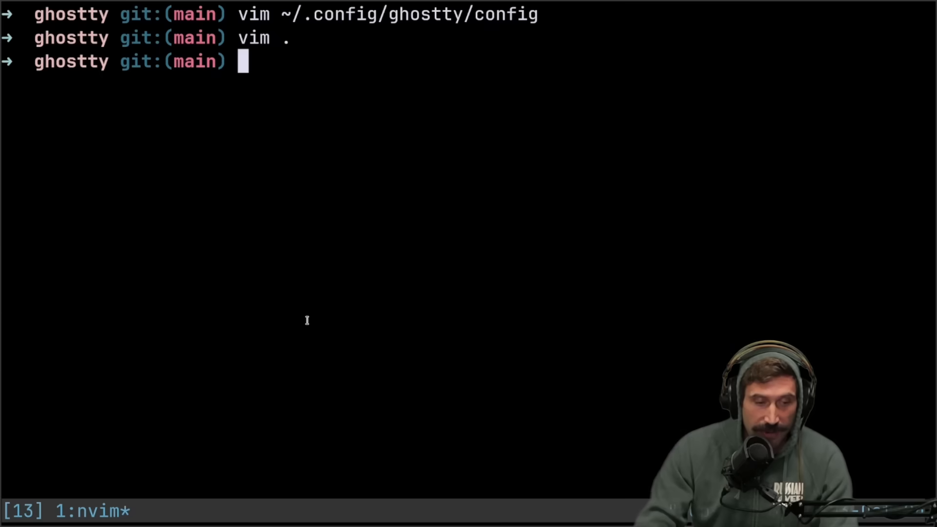
# Dump Ghostty's default configuration with ghostty +show-config --default, then again with --docs.
pyautogui.write('ghostty +show-config --default --docs | nvim')
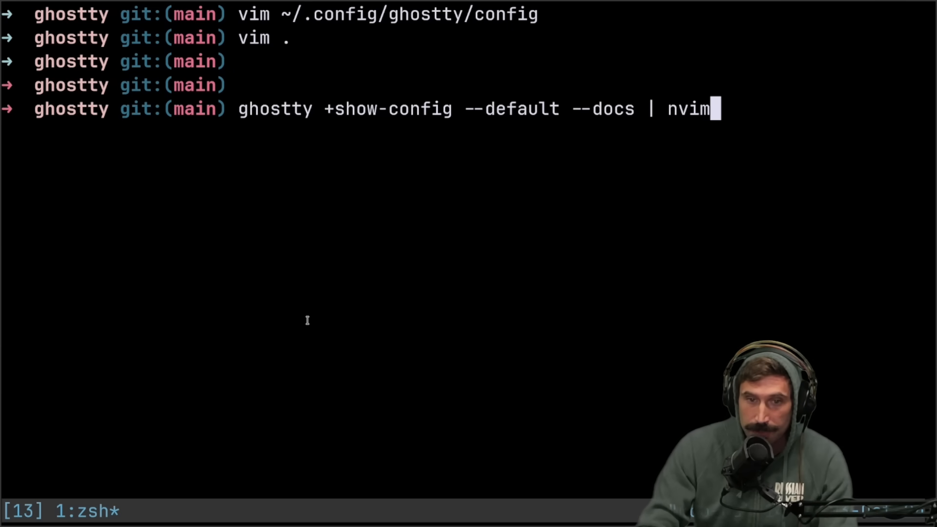
pyautogui.press('BackSpace')
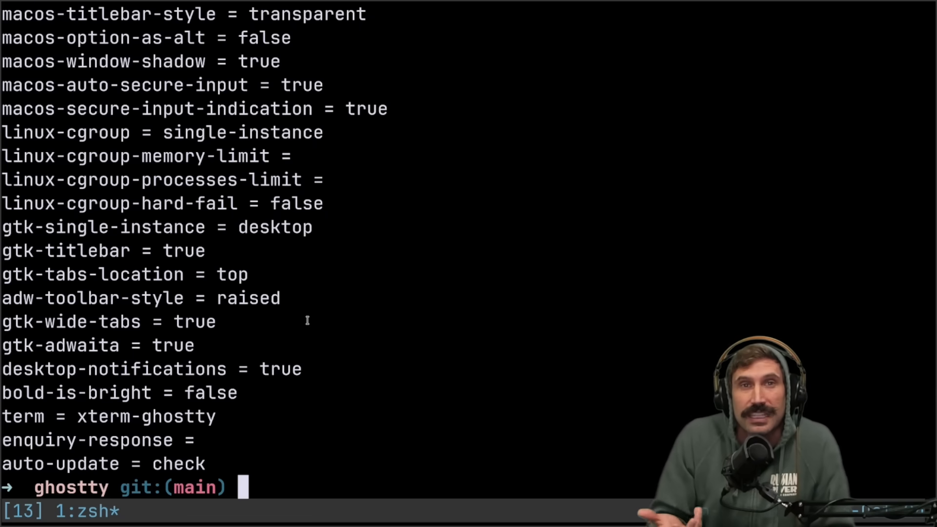
pyautogui.write('ghostty +show-config --default')
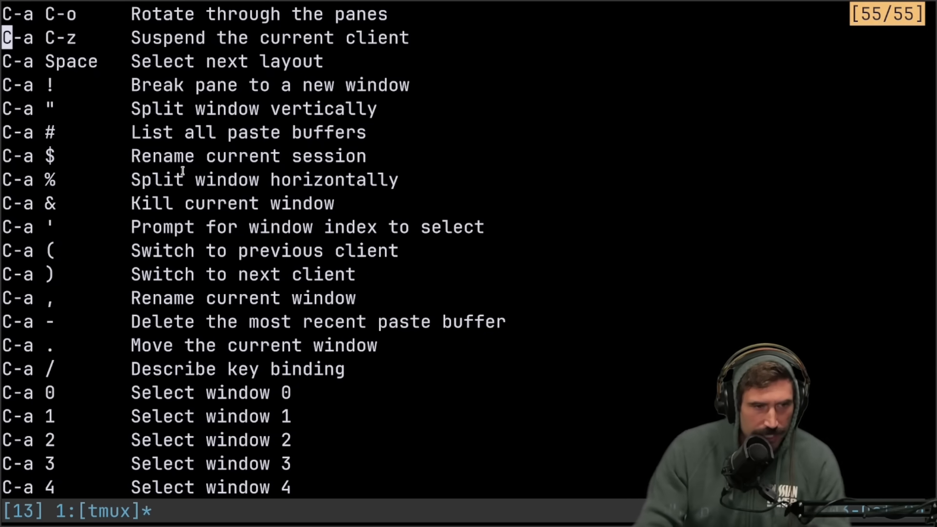
pyautogui.scroll(-3)
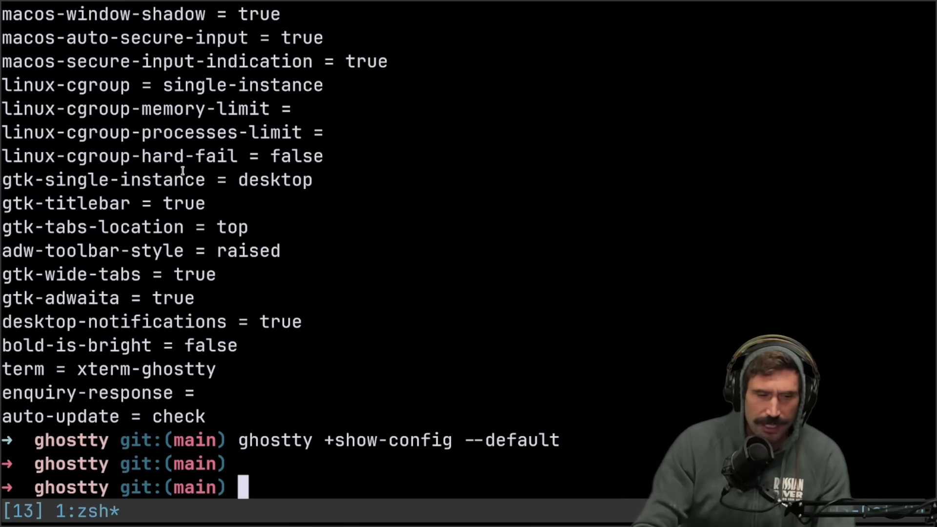
pyautogui.write('ghostty +show-config --default --docs')
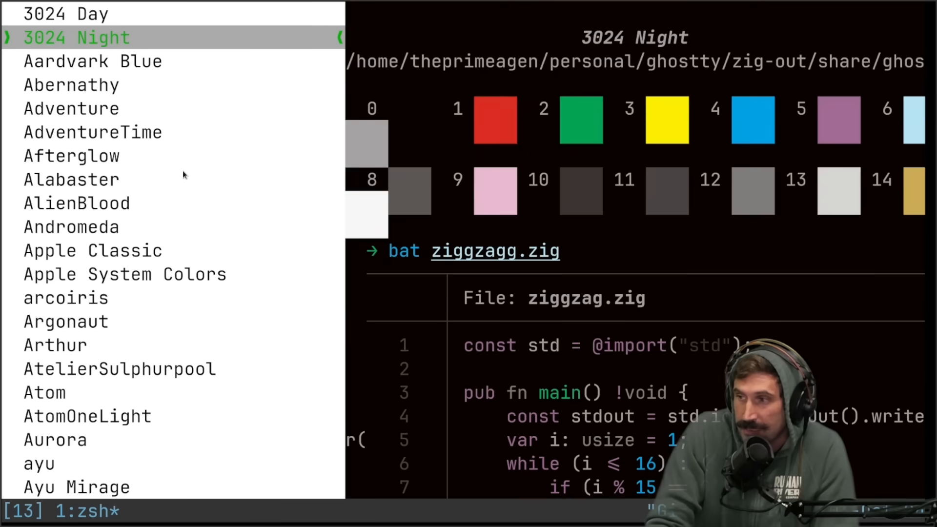
# Run ghostty +list-themes to browse themes with the 3024 Night palette previewed.
pyautogui.write('r')
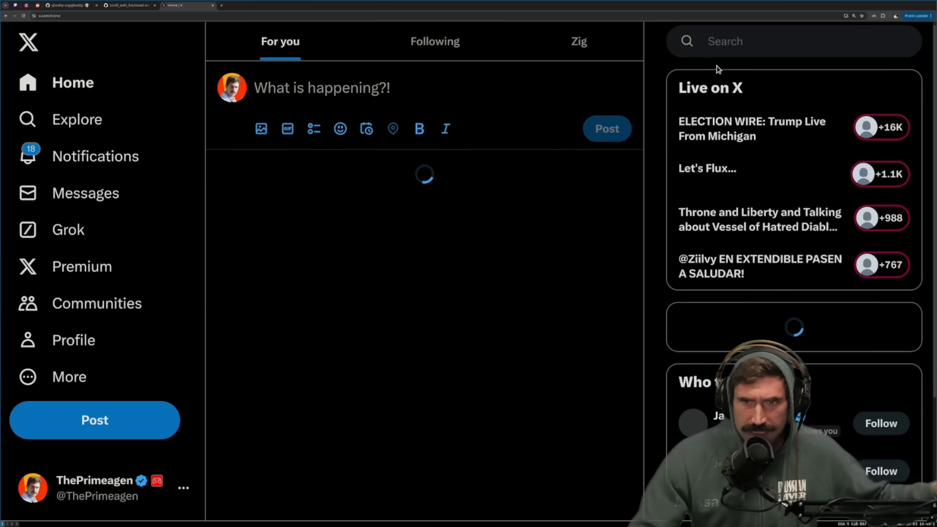
# View the developer's X profile and the post pledging $300,000 to the Zig Software Foundation.
pyautogui.click(777, 41)
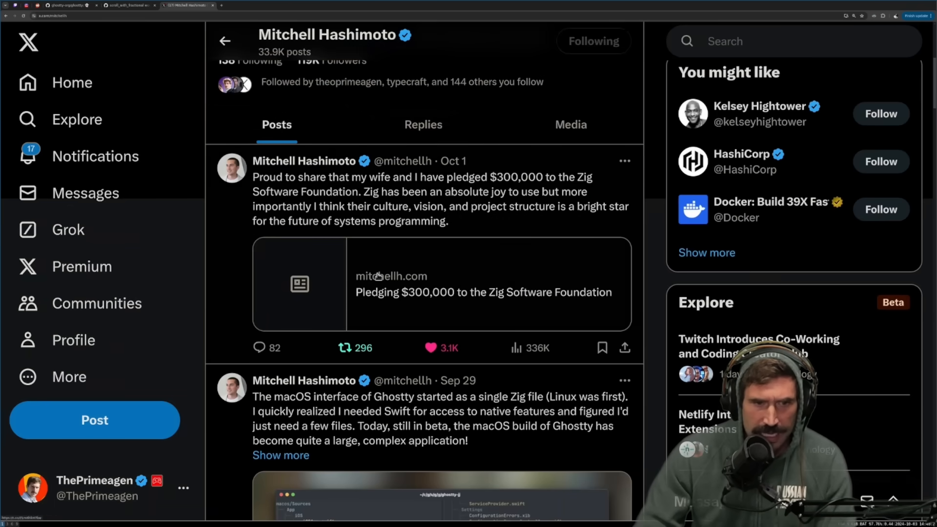
pyautogui.moveTo(253, 177); pyautogui.dragTo(442, 221)
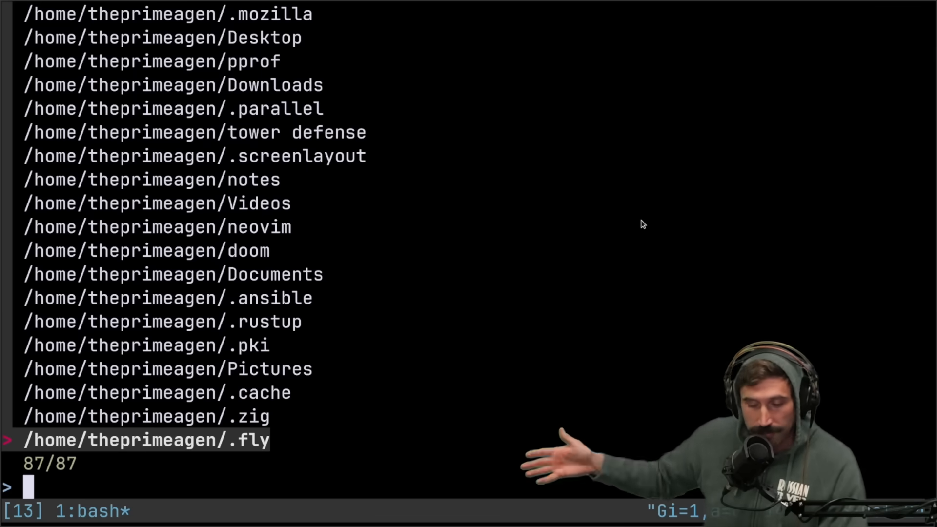
# Start a tmux session for vim-arcade via the sessionizer, keeping the window open at fresh prompts.
pyautogui.write('vim')
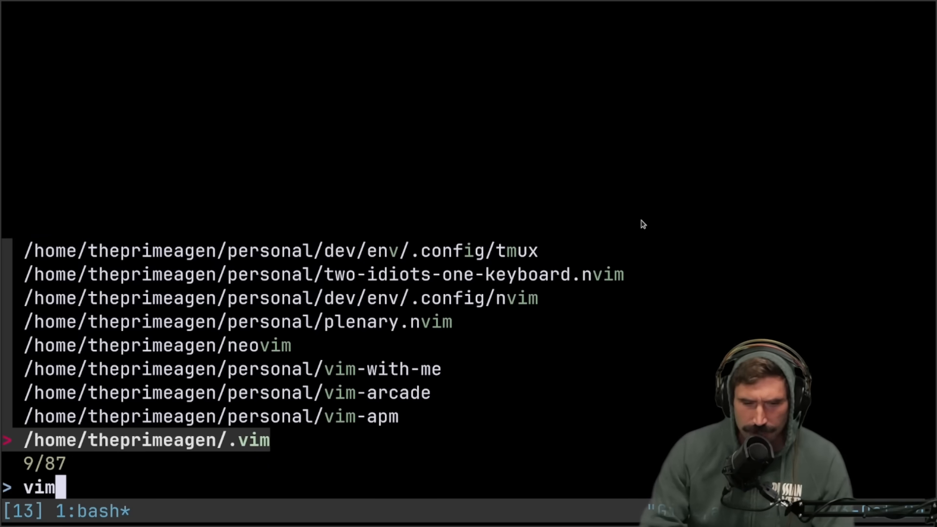
pyautogui.press('Up')
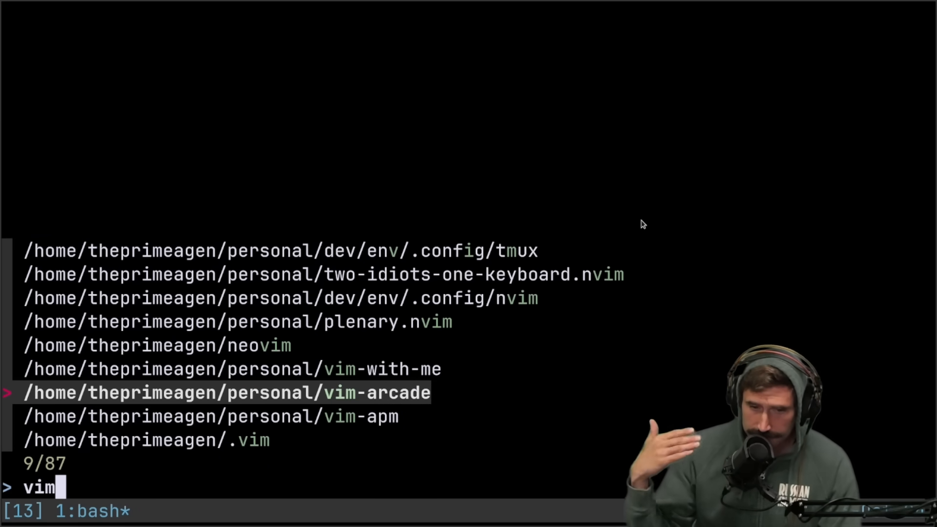
pyautogui.press('Enter')
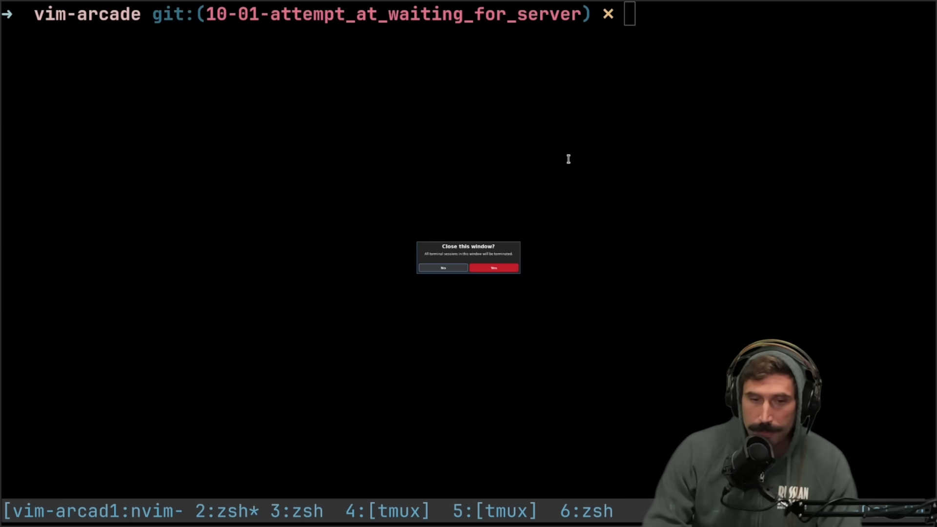
pyautogui.click(442, 268)
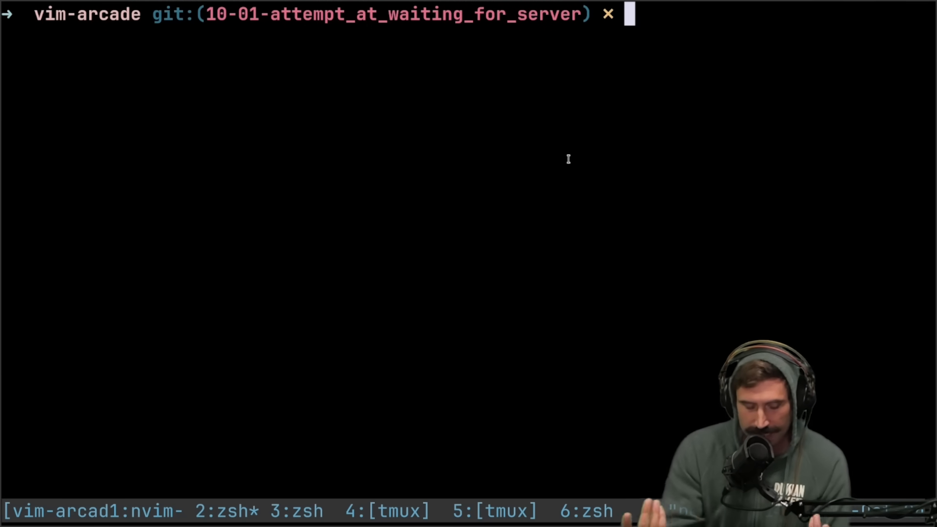
pyautogui.press('enter')
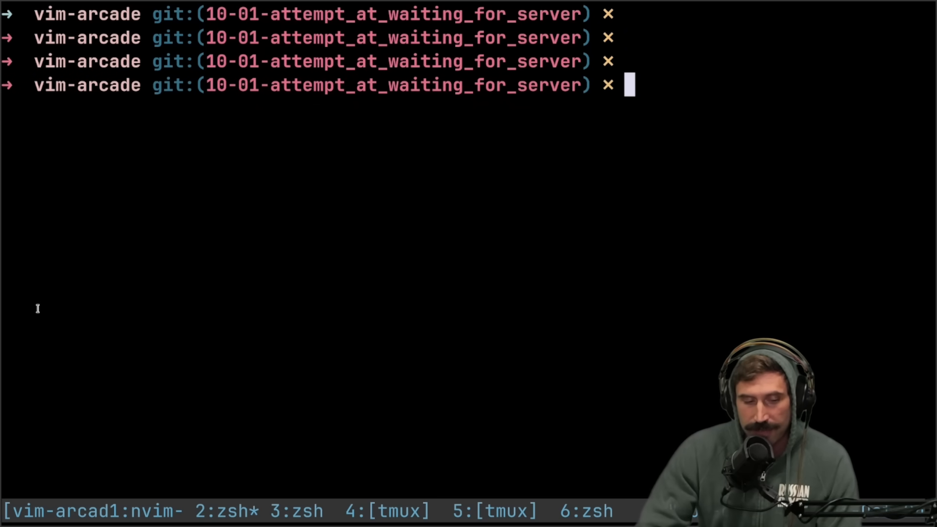